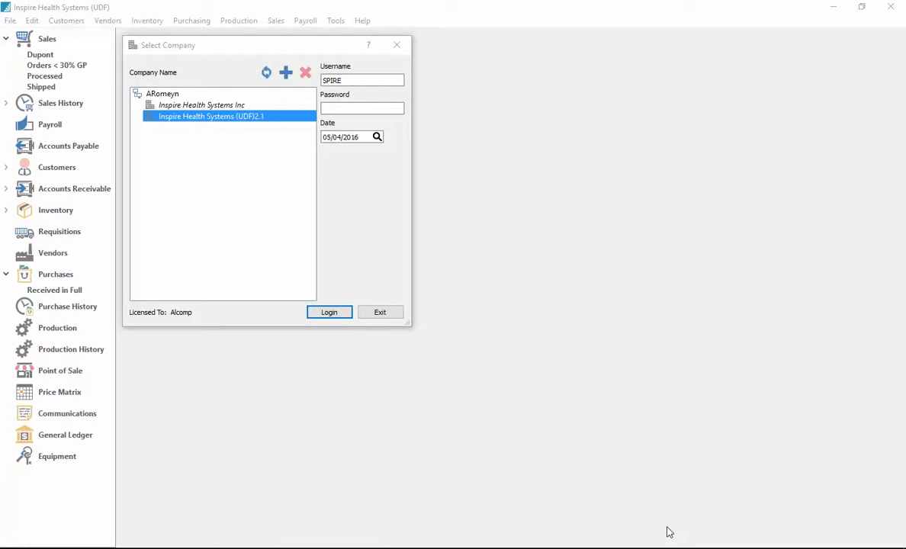
- Enter the password and log in to the Inspire Health Systems (UDF)2.1 company
{"action": "type", "text": "•"}
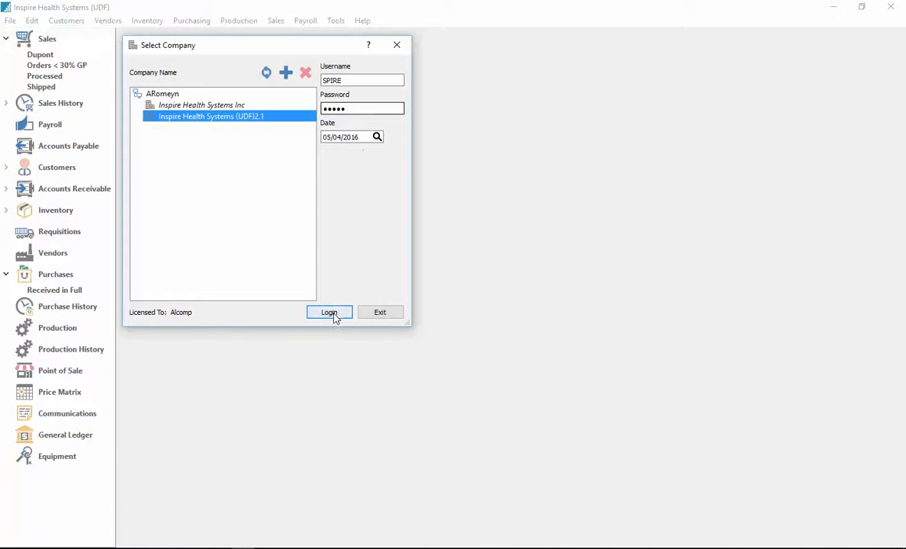
{"action": "left_click", "coordinate": [329, 312]}
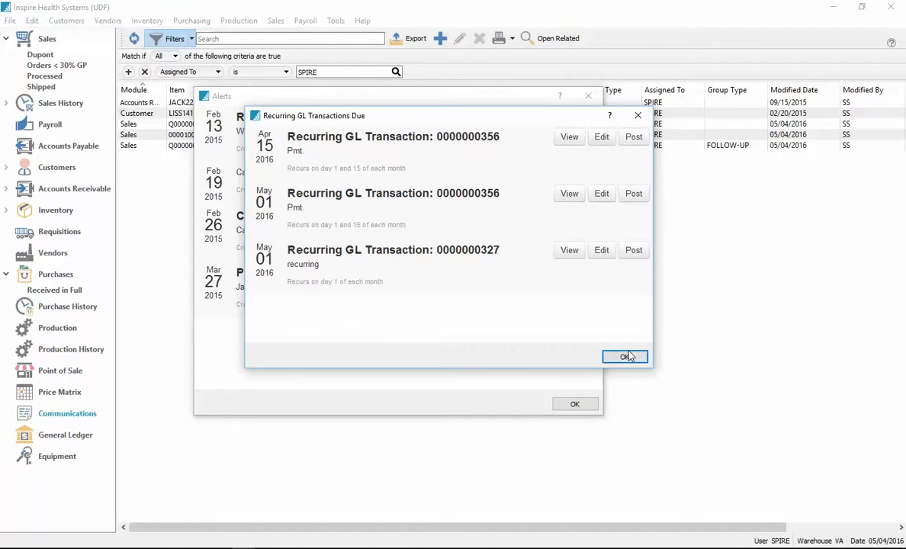
- Dismiss the recurring GL reminder, then review and close the Repeat alert note
{"action": "left_click", "coordinate": [625, 356]}
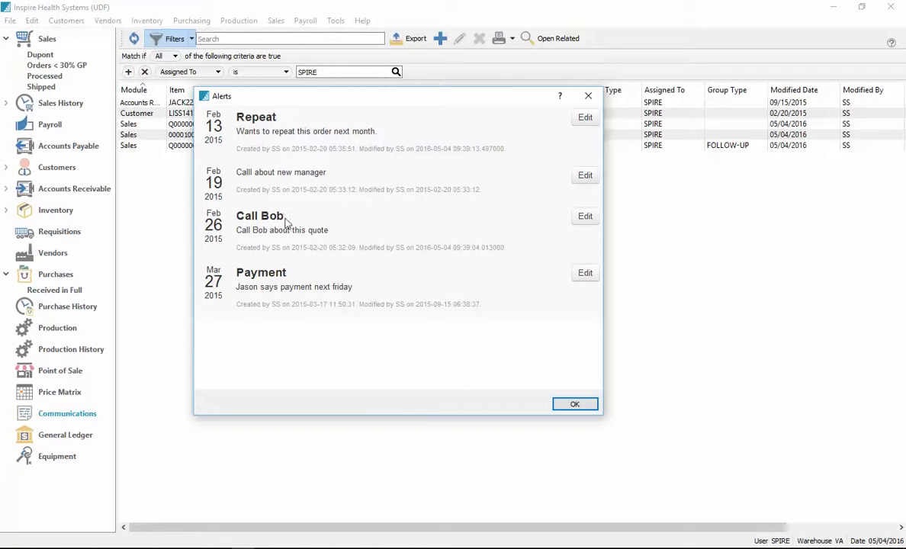
{"action": "mouse_move", "coordinate": [309, 203]}
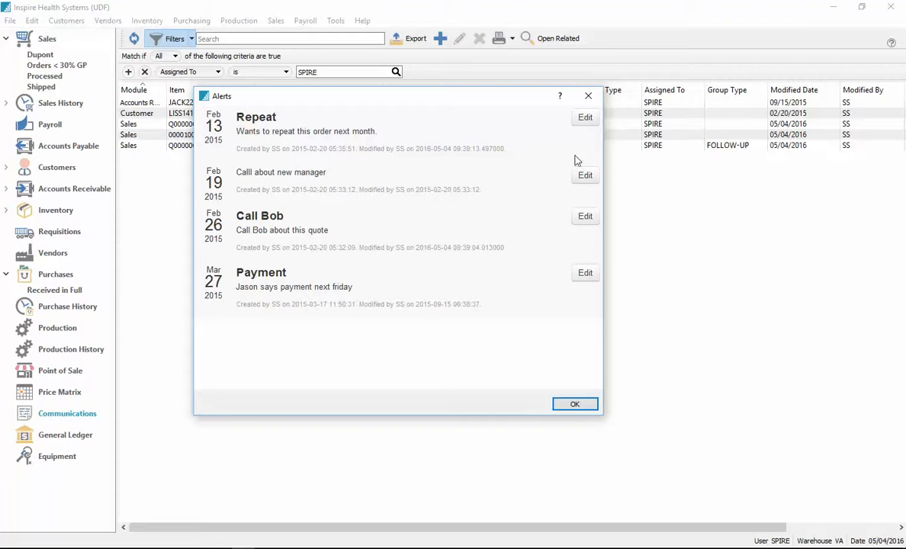
{"action": "left_click", "coordinate": [585, 117]}
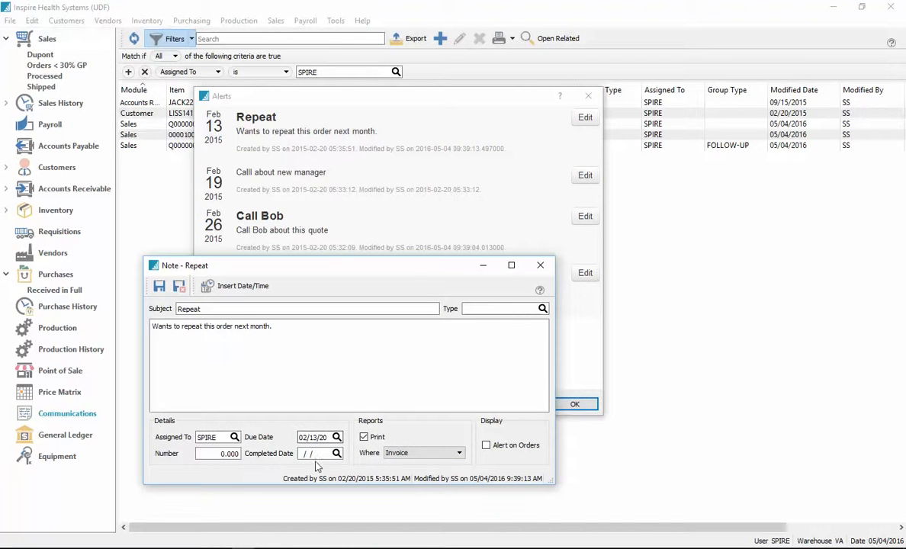
{"action": "left_click", "coordinate": [309, 453]}
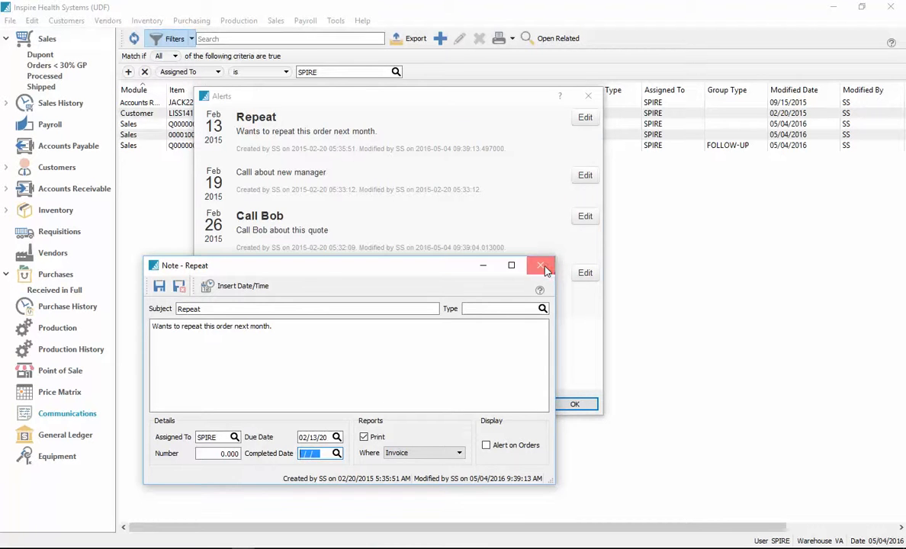
{"action": "left_click", "coordinate": [542, 265]}
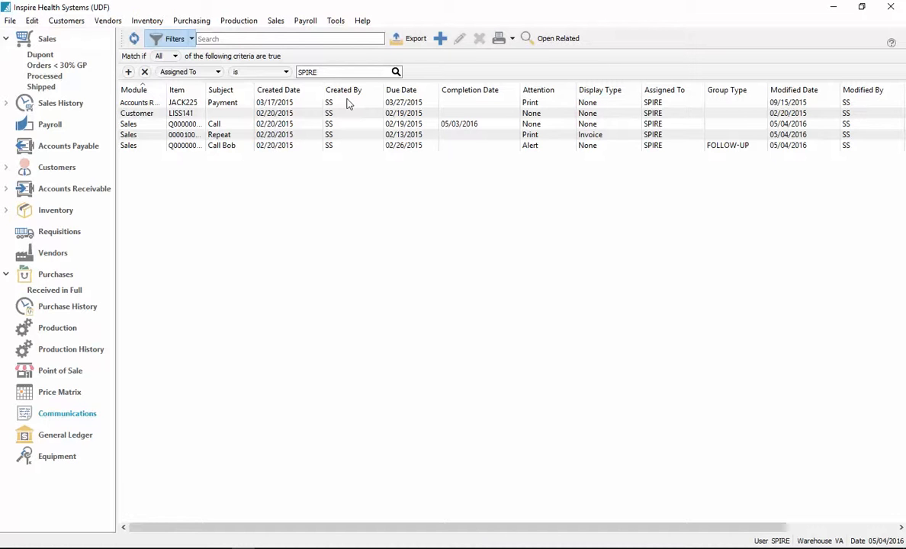
- Widen the Module column, then open and close JACK225's 'Jason says payment next friday' Payment note
{"action": "left_click_drag", "start_coordinate": [157, 90], "coordinate": [195, 89]}
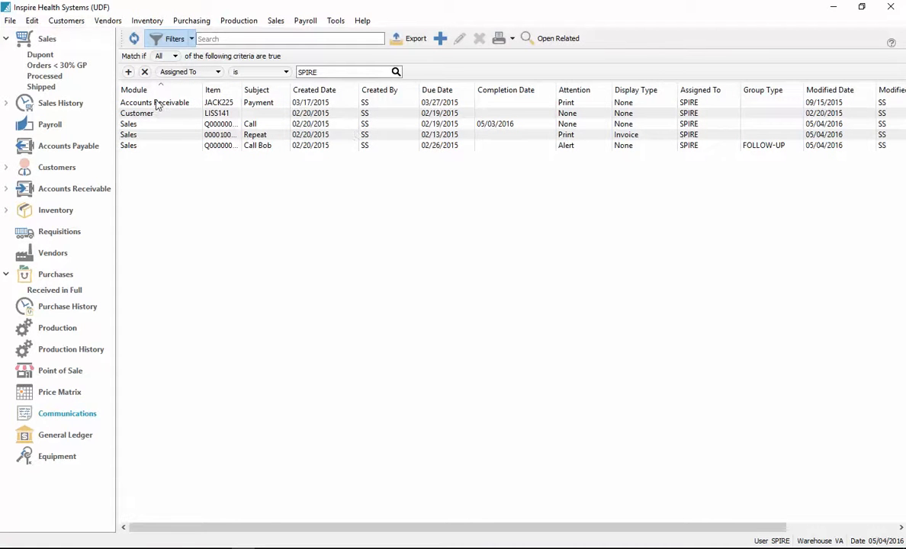
{"action": "left_click", "coordinate": [155, 102]}
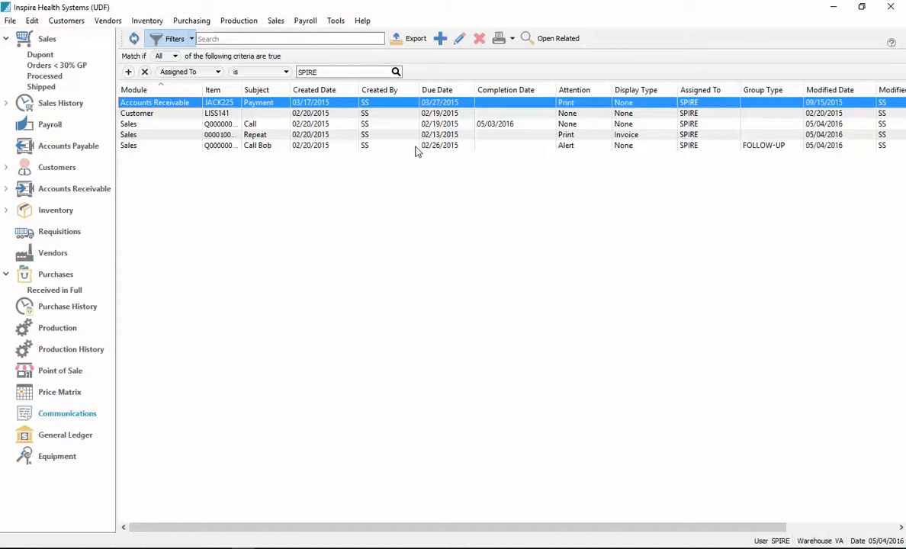
{"action": "mouse_move", "coordinate": [345, 121]}
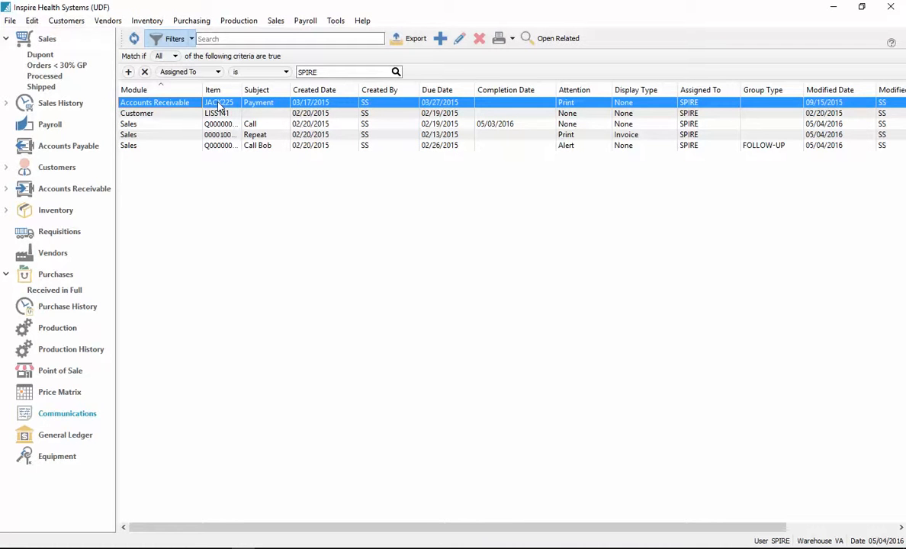
{"action": "double_click", "coordinate": [219, 102]}
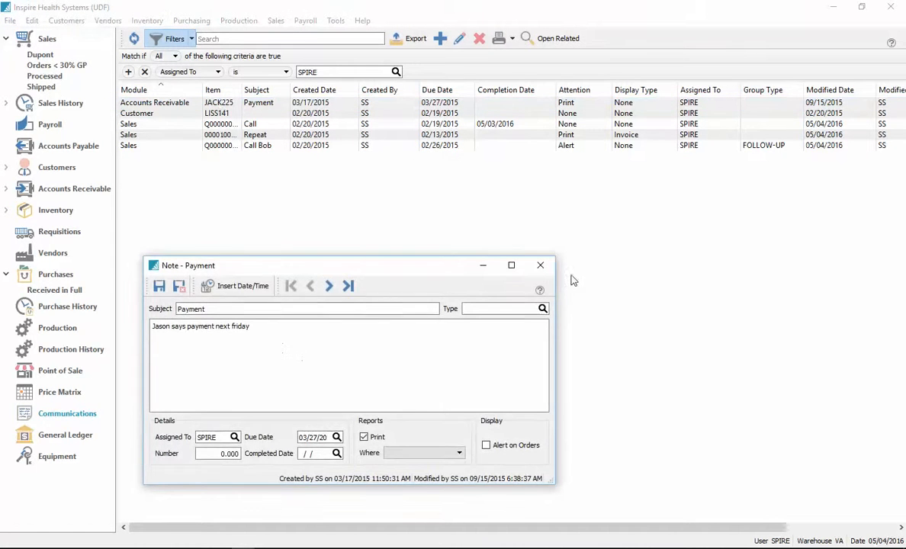
{"action": "left_click", "coordinate": [541, 264]}
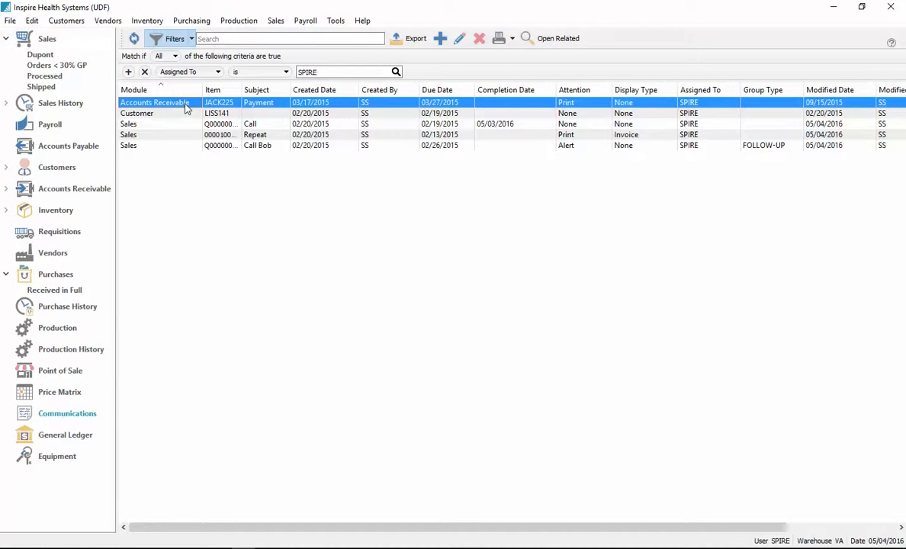
{"action": "left_click", "coordinate": [557, 38]}
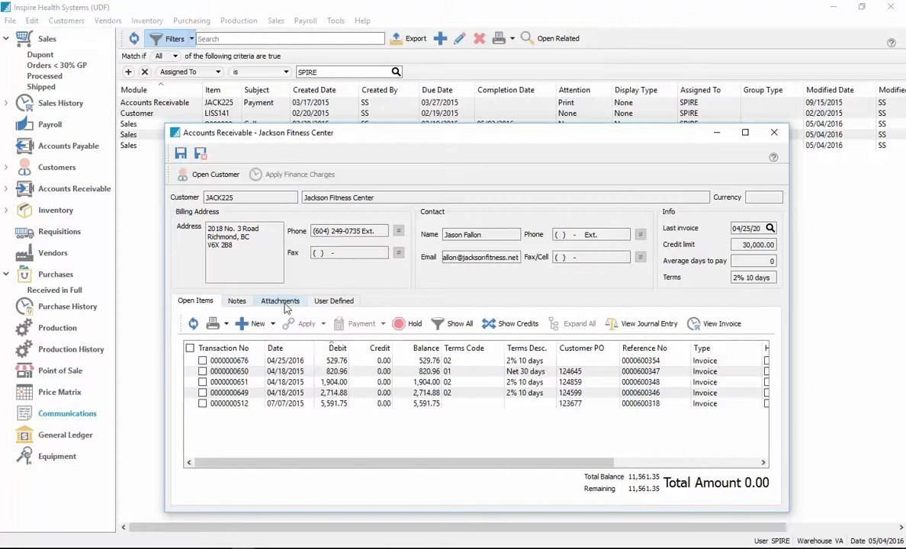
{"action": "left_click", "coordinate": [238, 300]}
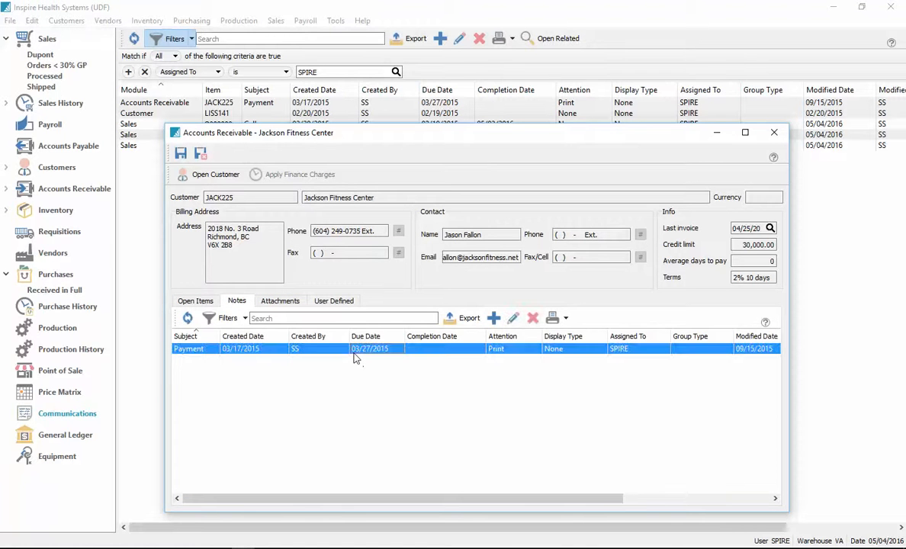
{"action": "left_click", "coordinate": [196, 301]}
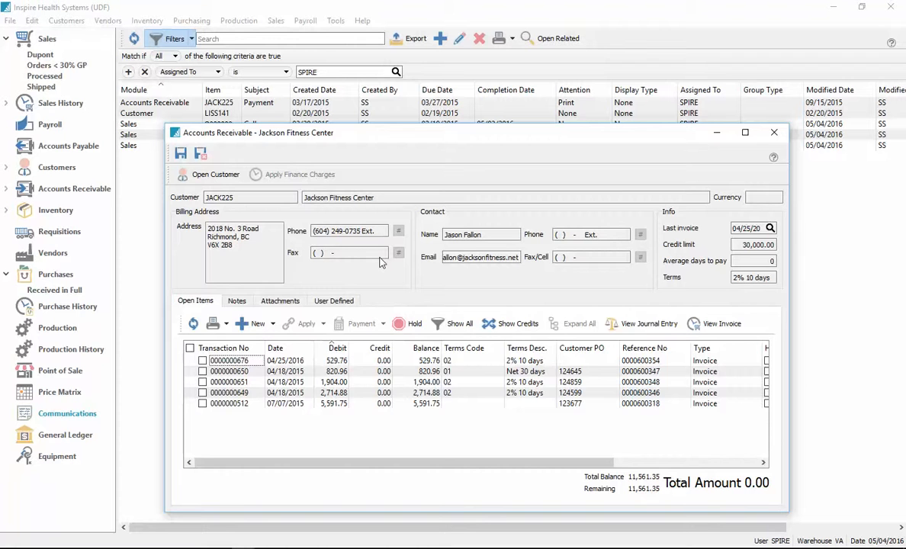
{"action": "left_click", "coordinate": [280, 300]}
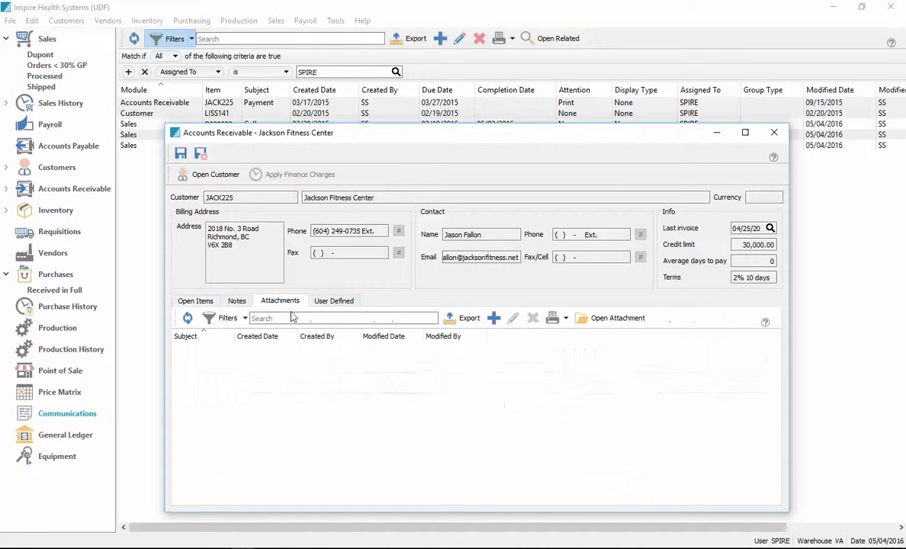
{"action": "left_click", "coordinate": [236, 300]}
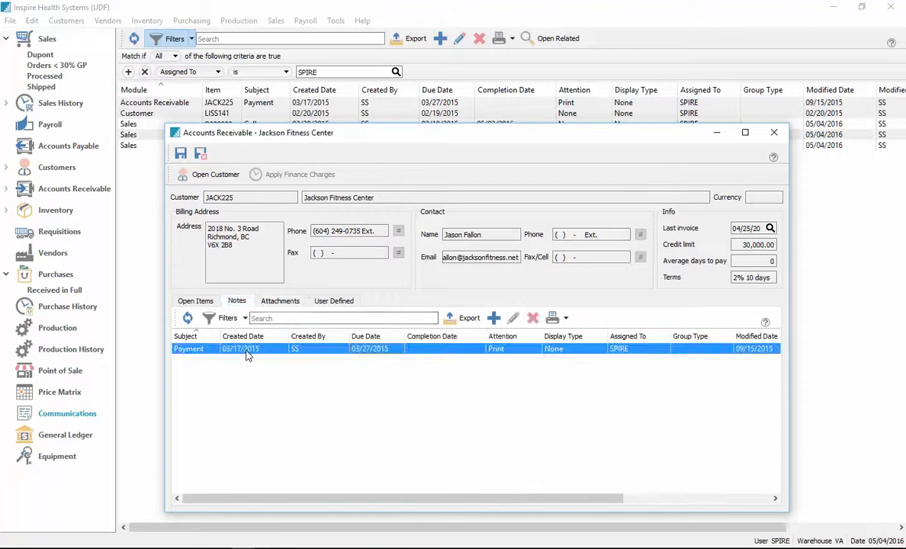
{"action": "double_click", "coordinate": [240, 349]}
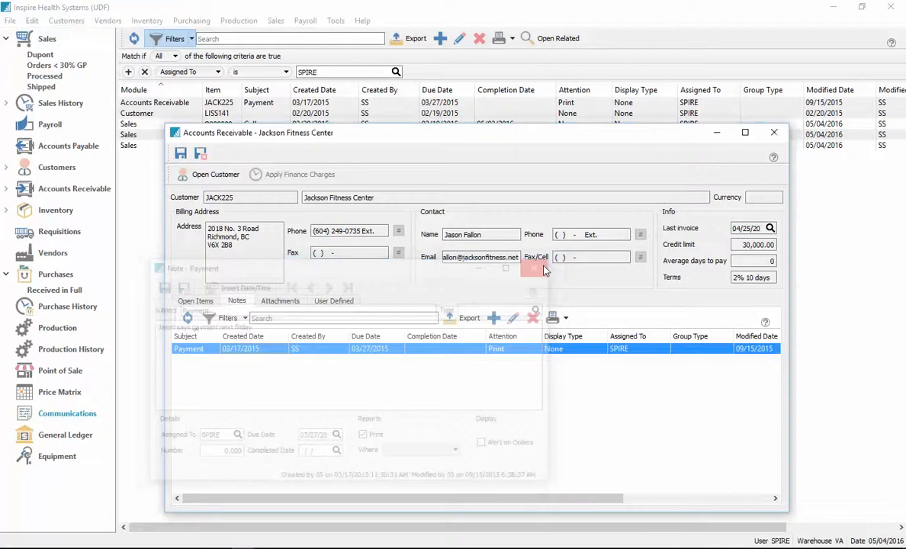
{"action": "left_click", "coordinate": [774, 132]}
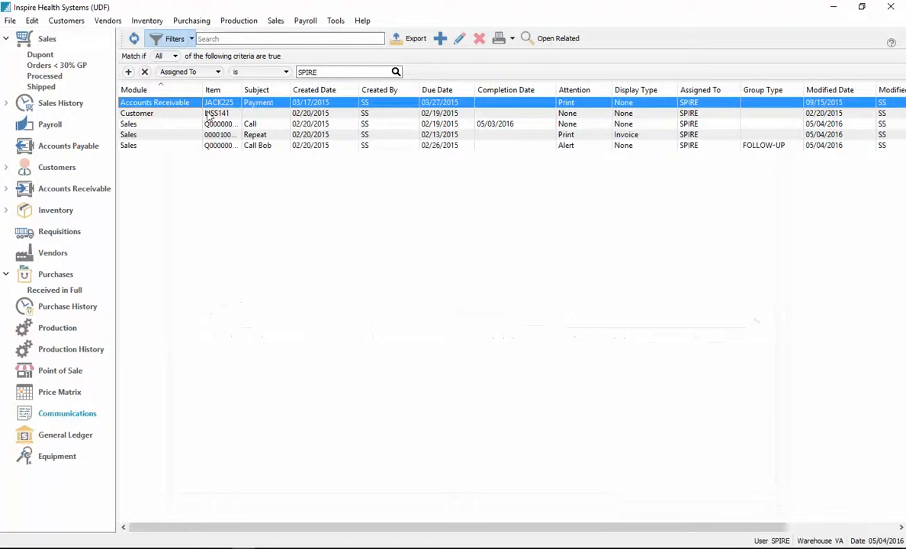
{"action": "double_click", "coordinate": [219, 113]}
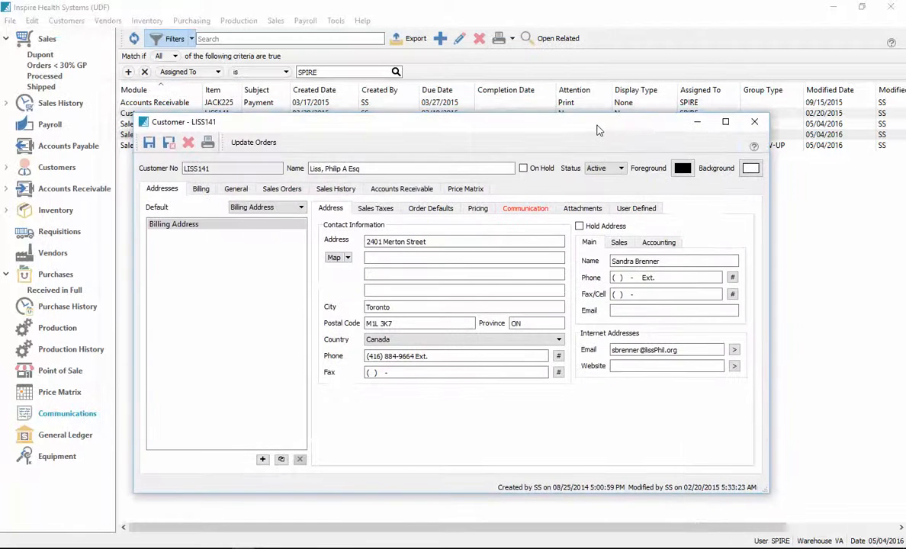
{"action": "mouse_move", "coordinate": [419, 155]}
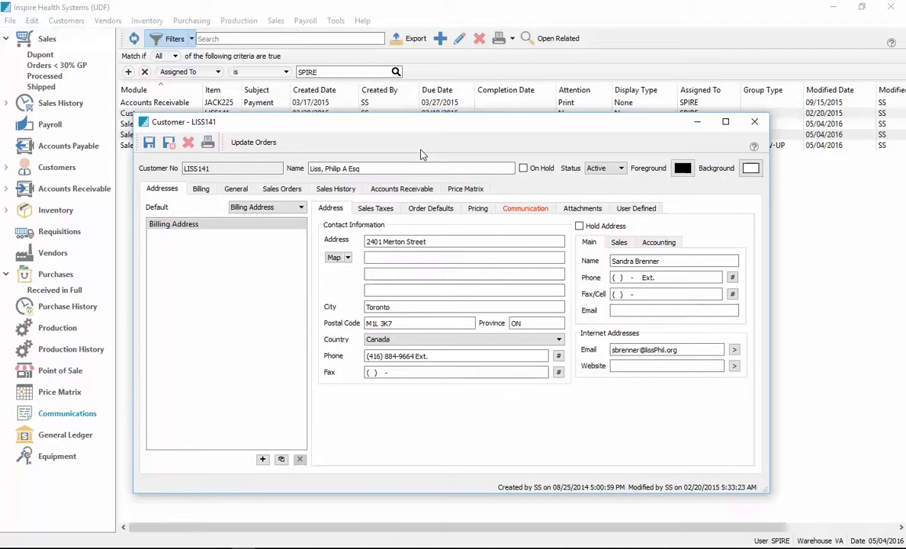
{"action": "left_click", "coordinate": [335, 189]}
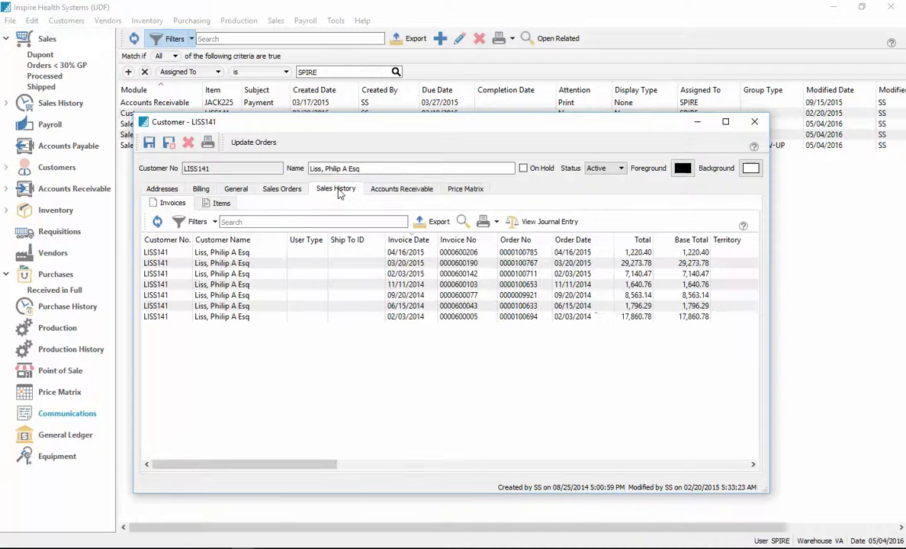
{"action": "left_click", "coordinate": [402, 189]}
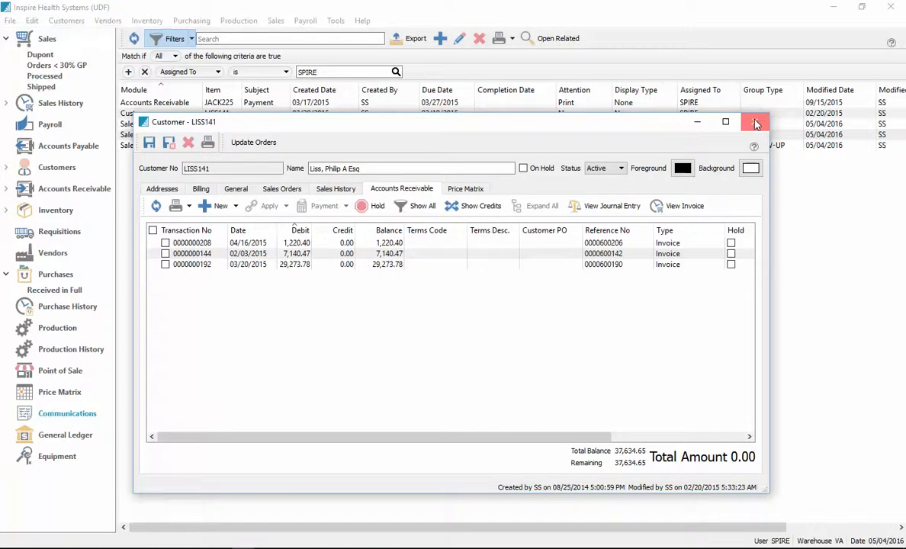
{"action": "left_click", "coordinate": [755, 122]}
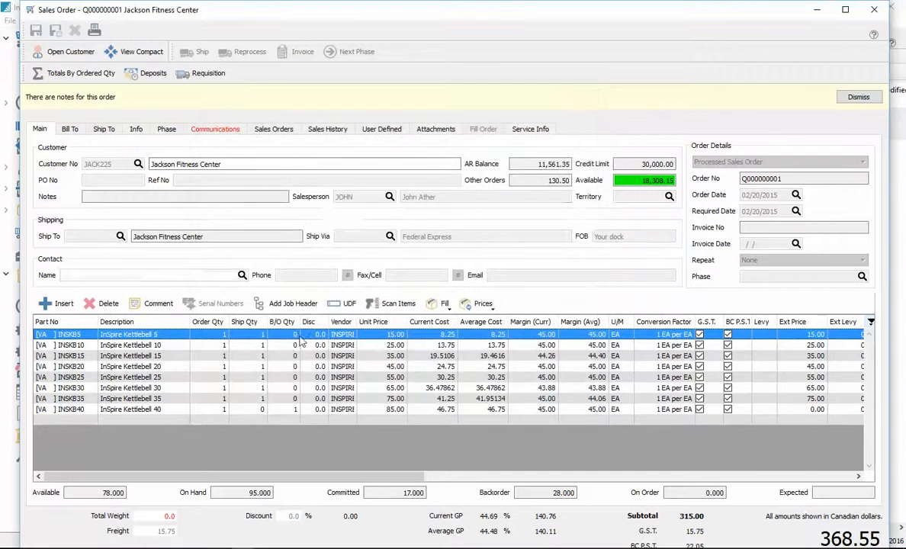
{"action": "left_click", "coordinate": [223, 345]}
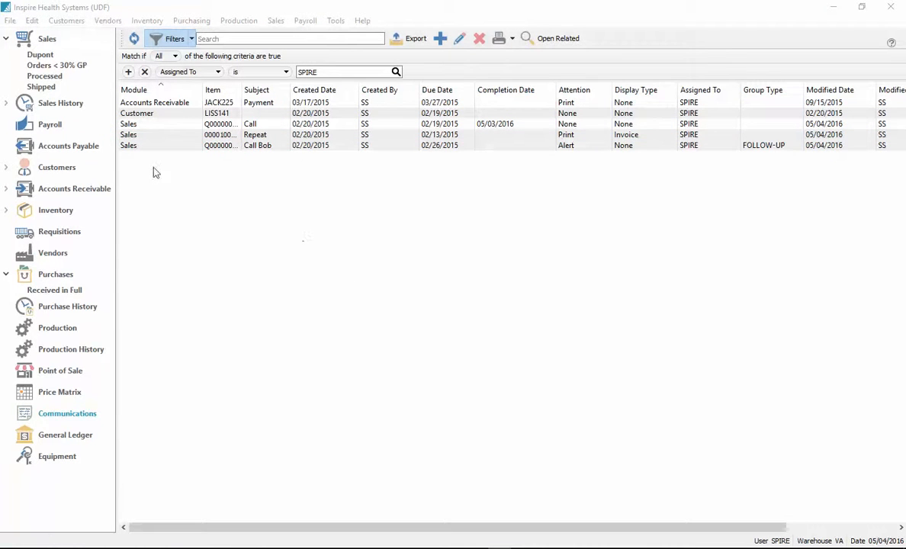
{"action": "left_click", "coordinate": [46, 39]}
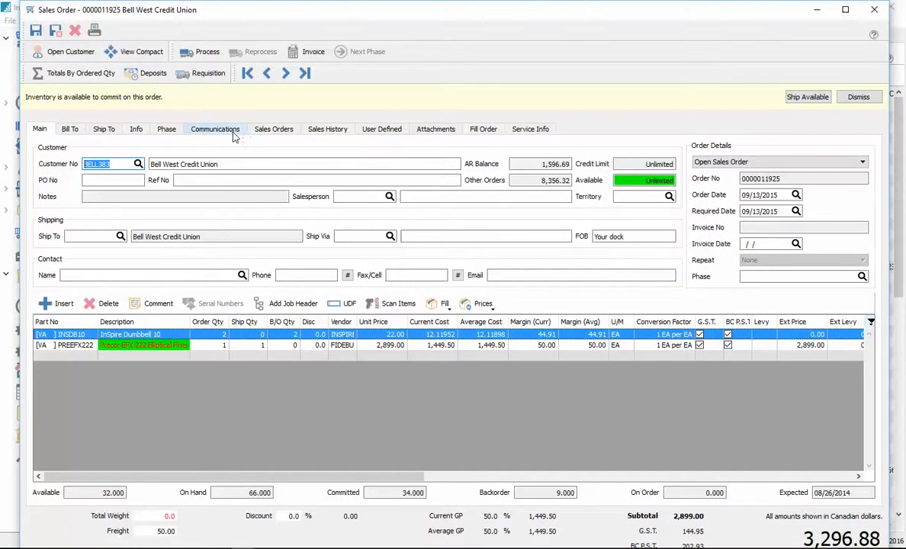
{"action": "left_click", "coordinate": [214, 128]}
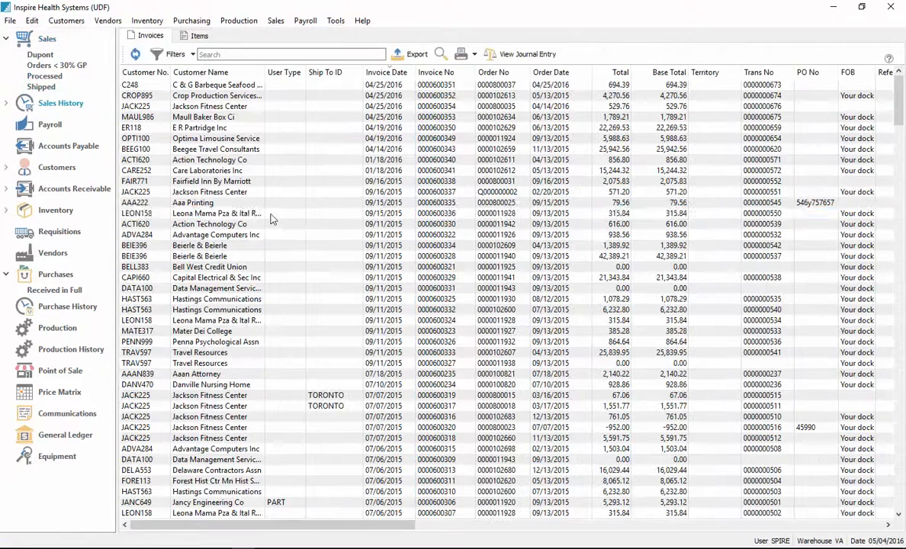
{"action": "double_click", "coordinate": [216, 213]}
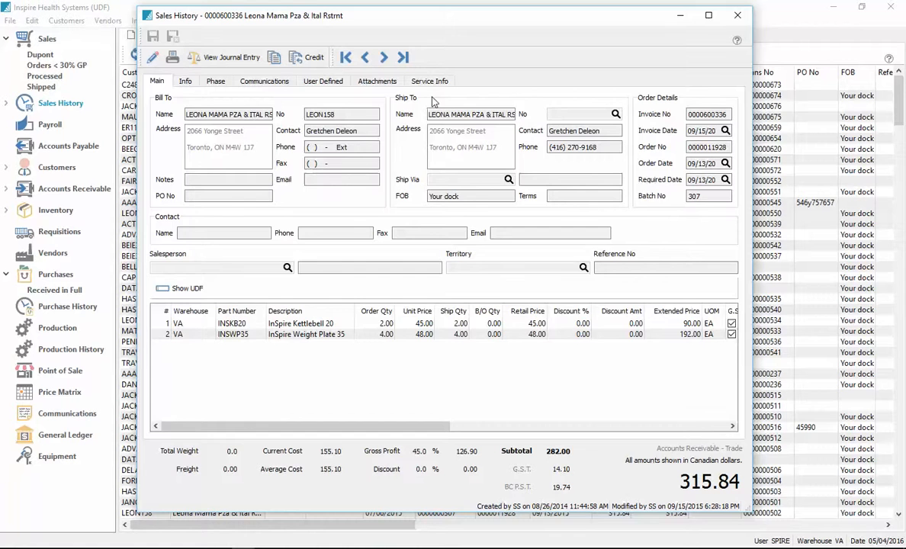
{"action": "left_click", "coordinate": [264, 81]}
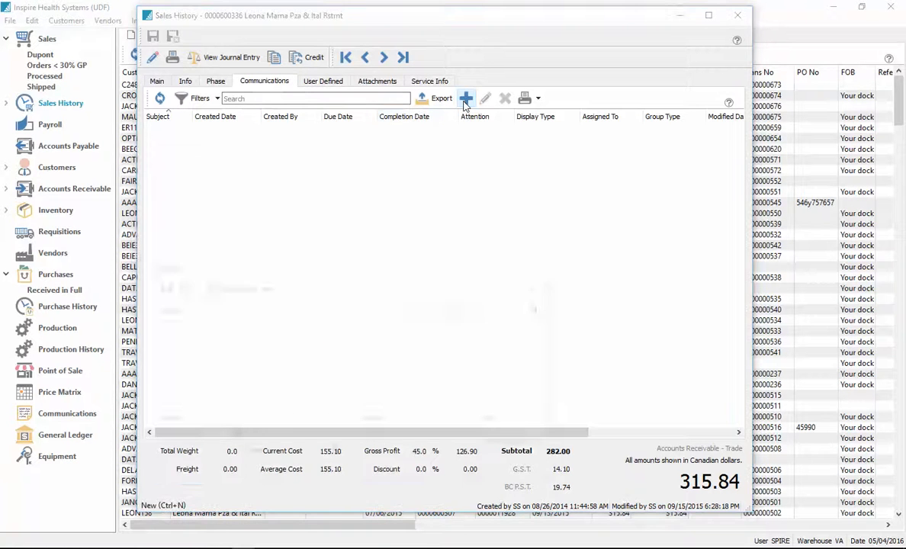
{"action": "left_click", "coordinate": [466, 98]}
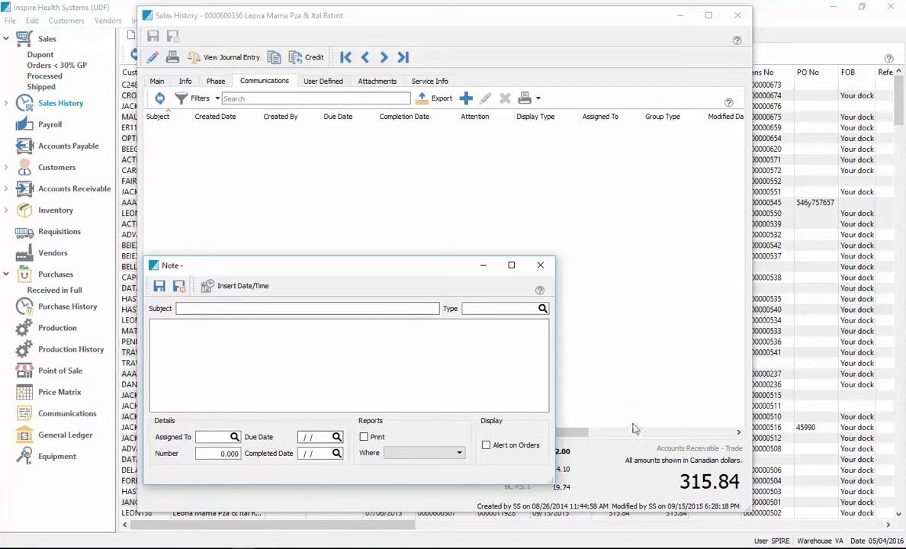
{"action": "mouse_move", "coordinate": [311, 233]}
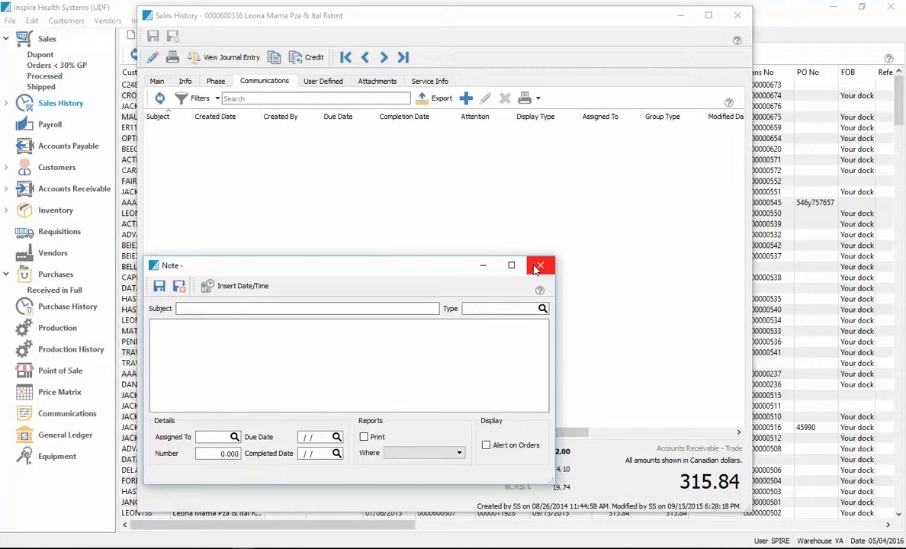
{"action": "left_click", "coordinate": [540, 265]}
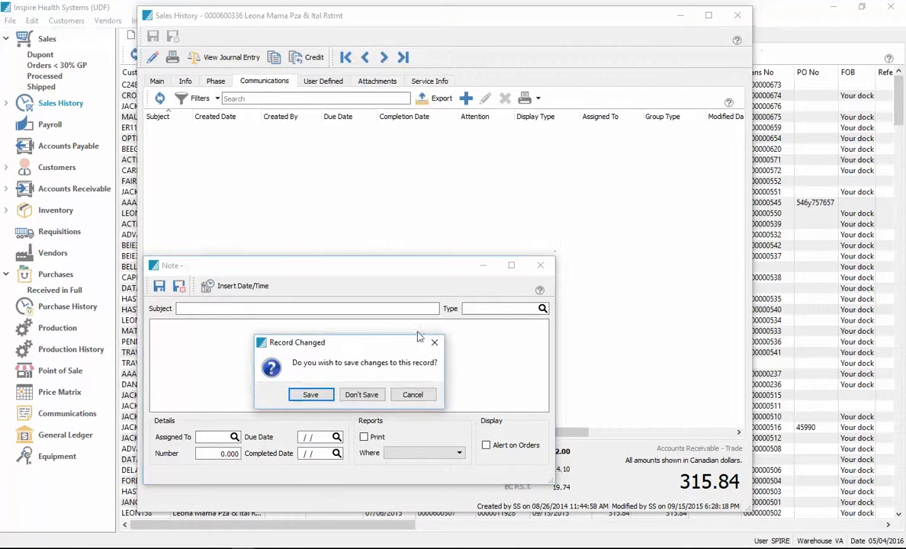
{"action": "left_click", "coordinate": [362, 395]}
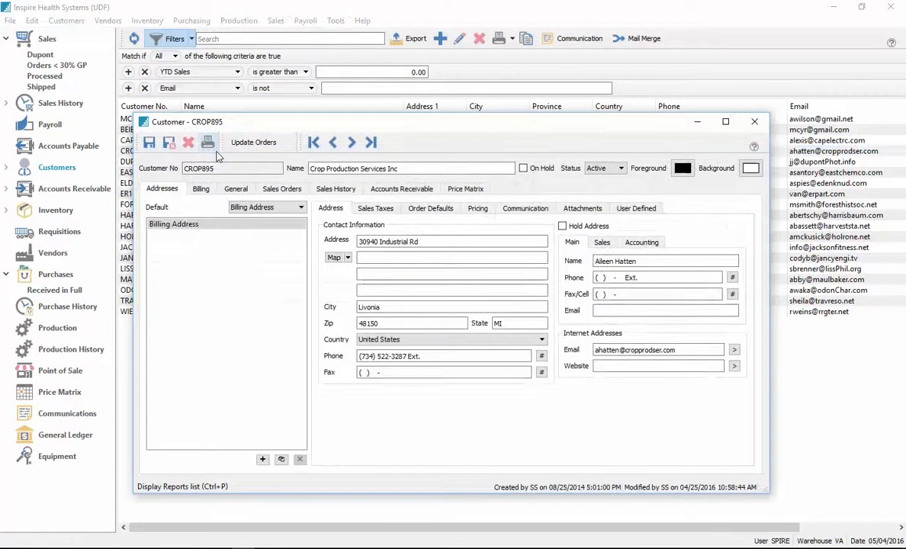
- Draft an 'AR Waring' note with Alert on Orders for customer CROP895
{"action": "left_click", "coordinate": [526, 208]}
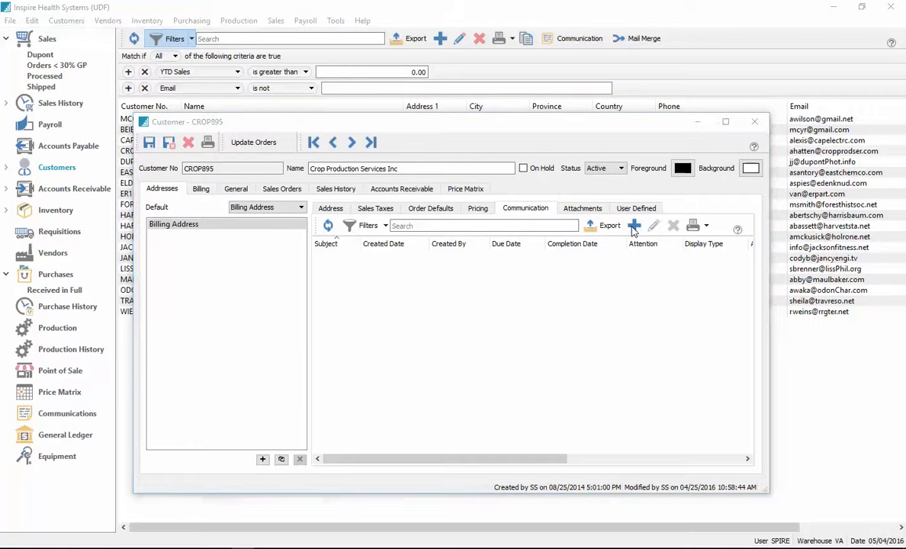
{"action": "left_click", "coordinate": [634, 226]}
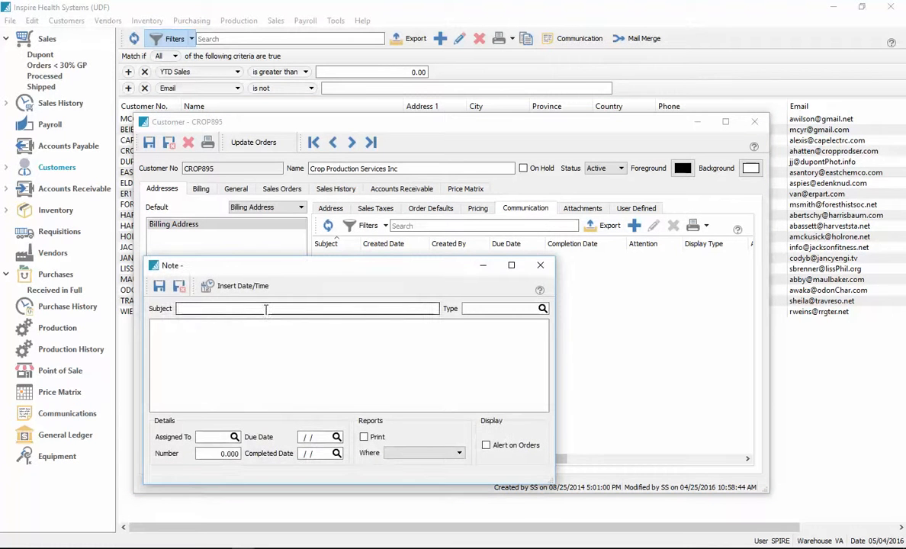
{"action": "type", "text": "AR"}
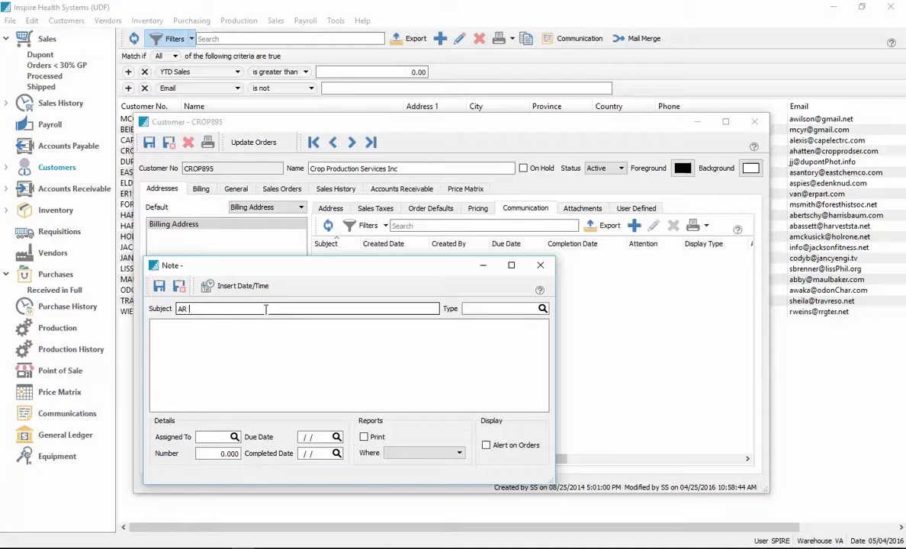
{"action": "type", "text": "Waring"}
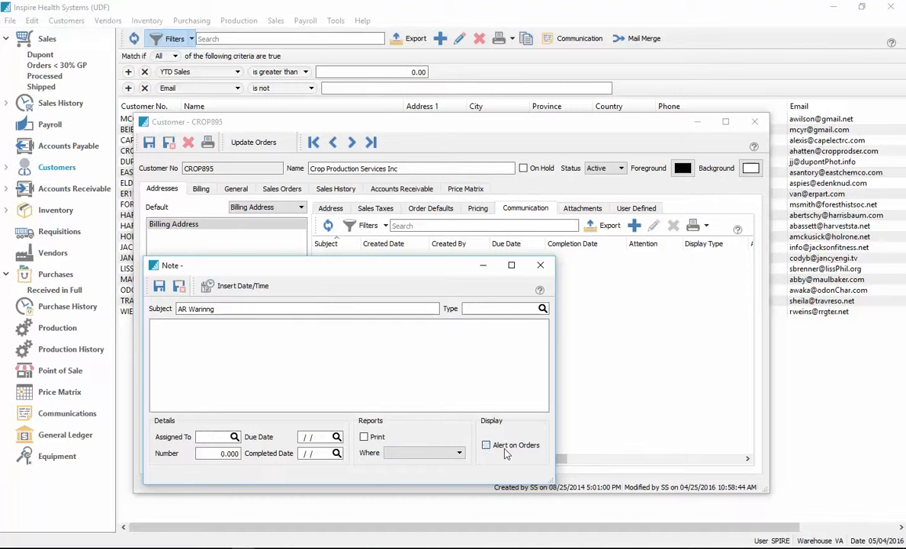
{"action": "left_click", "coordinate": [486, 445]}
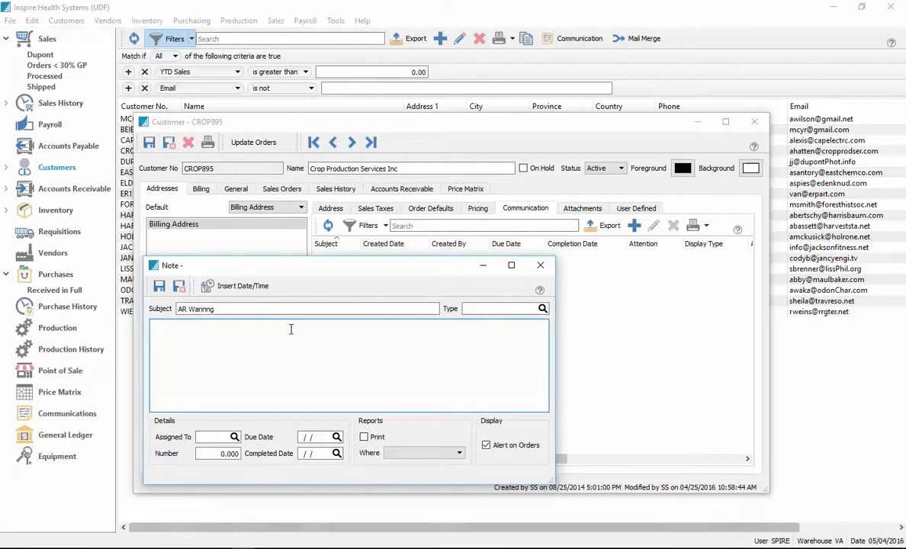
{"action": "left_click", "coordinate": [541, 265]}
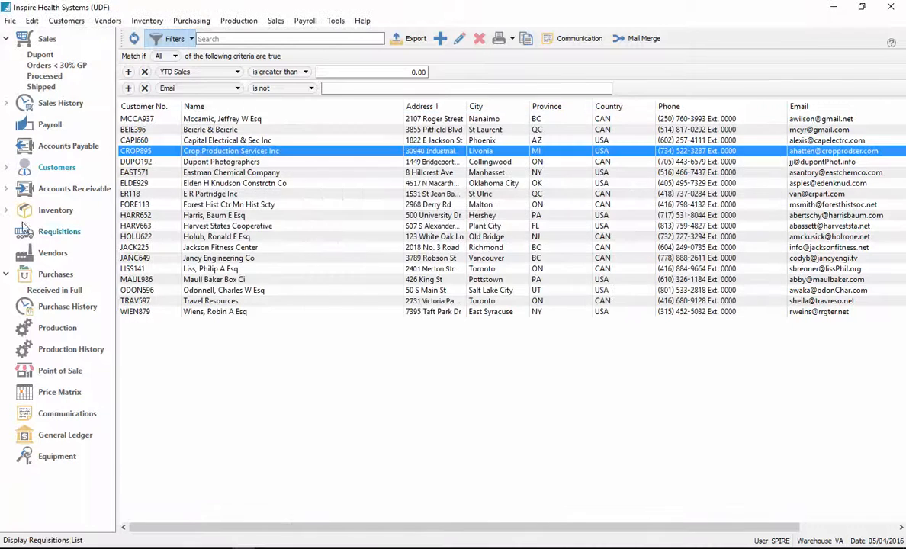
- Open inventory item CBSS072NB, start a note on it, and discard it unsaved
{"action": "left_click", "coordinate": [56, 211]}
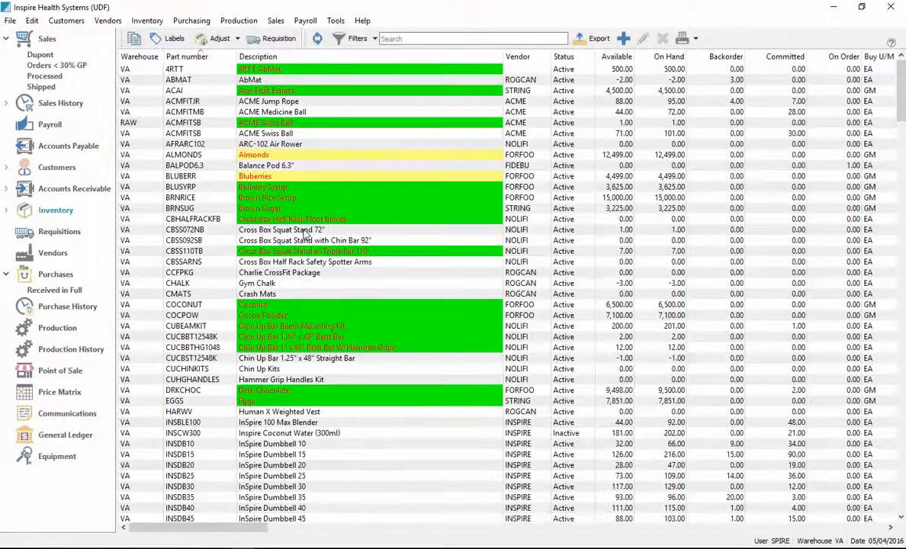
{"action": "double_click", "coordinate": [282, 230]}
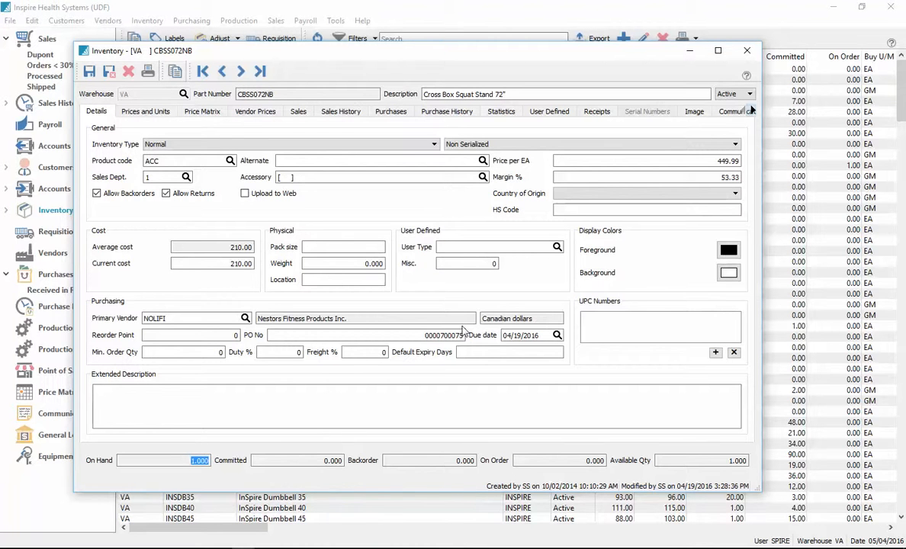
{"action": "left_click", "coordinate": [703, 111]}
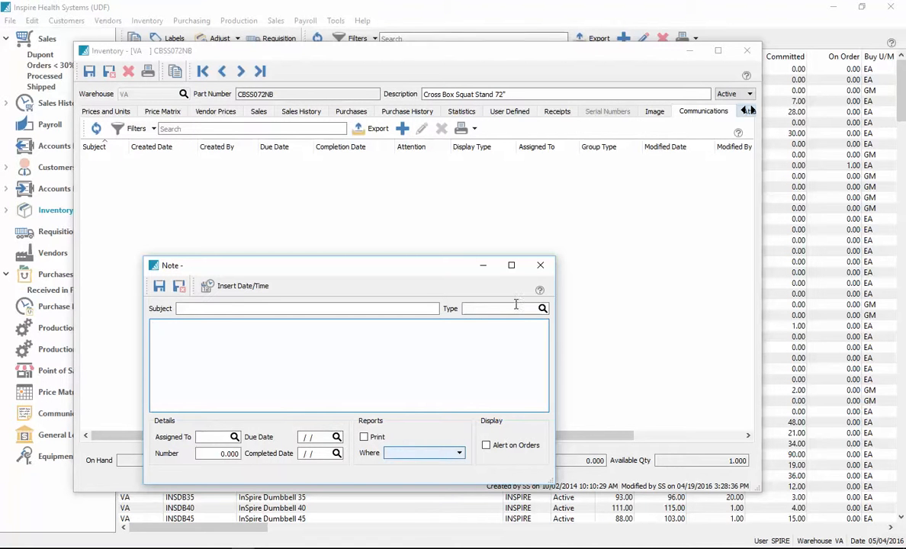
{"action": "left_click", "coordinate": [540, 264]}
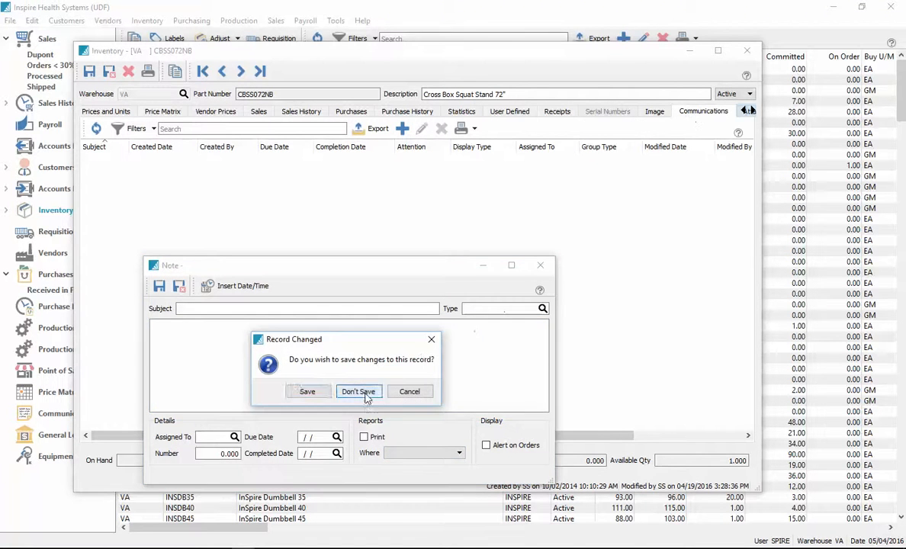
{"action": "left_click", "coordinate": [358, 391]}
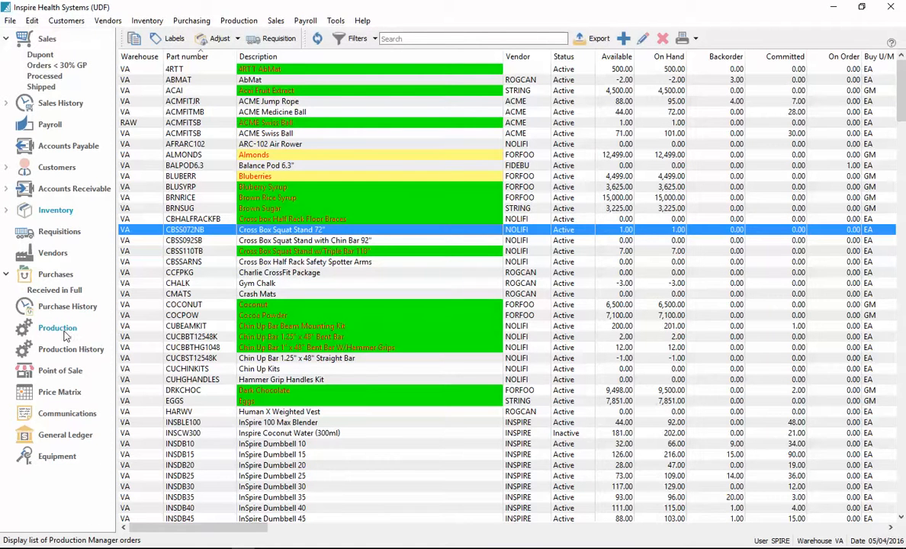
{"action": "mouse_move", "coordinate": [57, 328]}
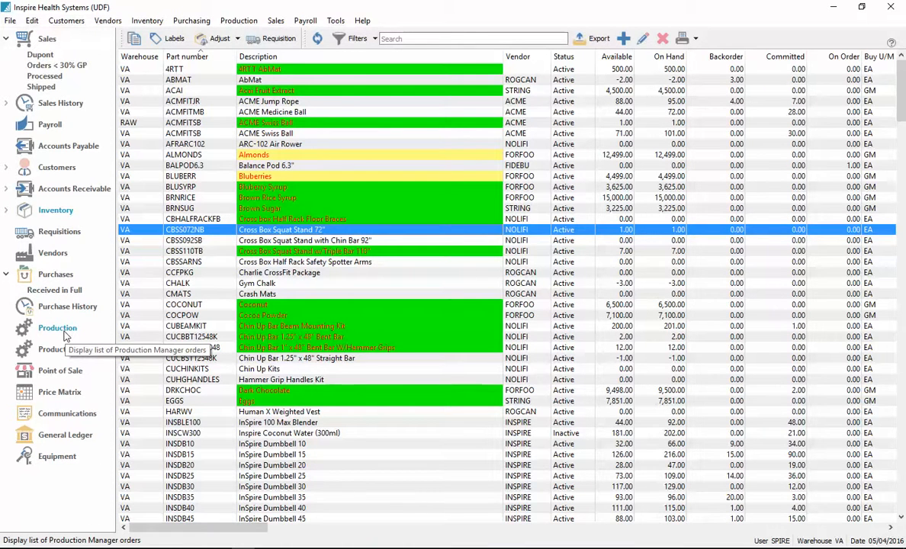